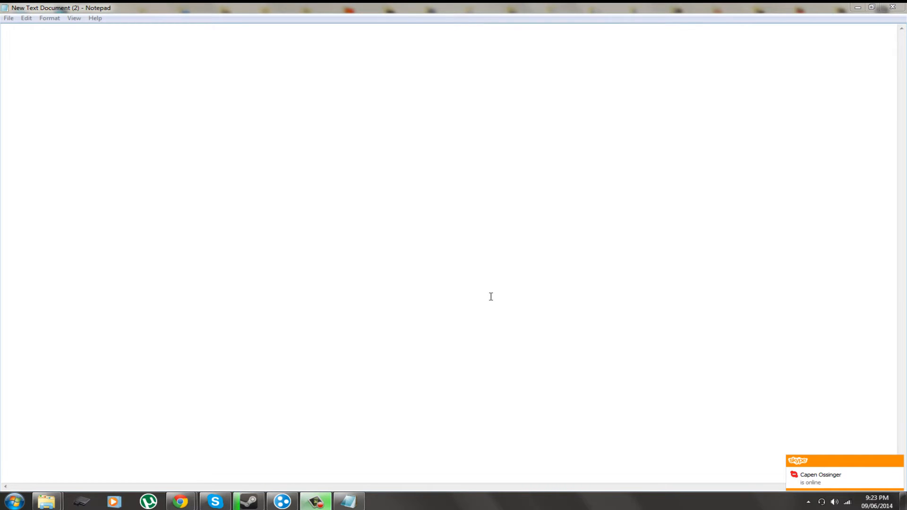
Bring up the Start menu over the blank Notepad document
left_click(14, 500)
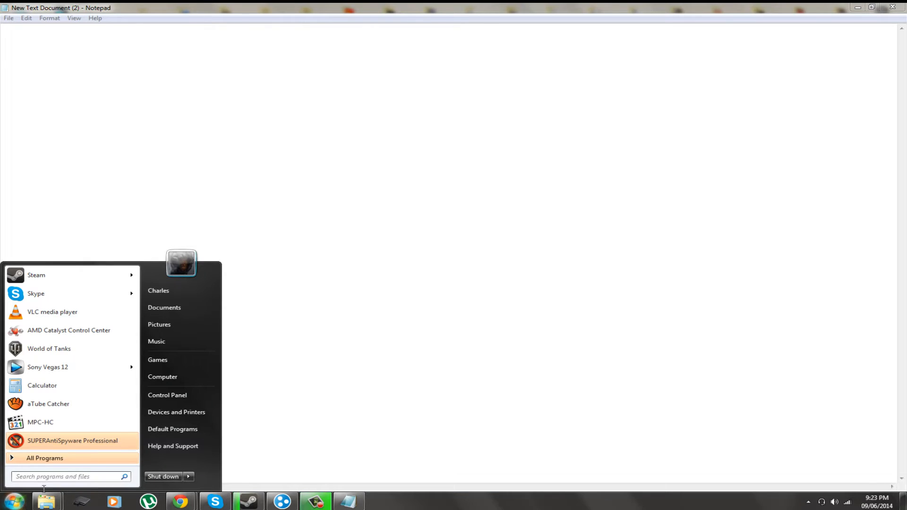
mouse_move(167, 395)
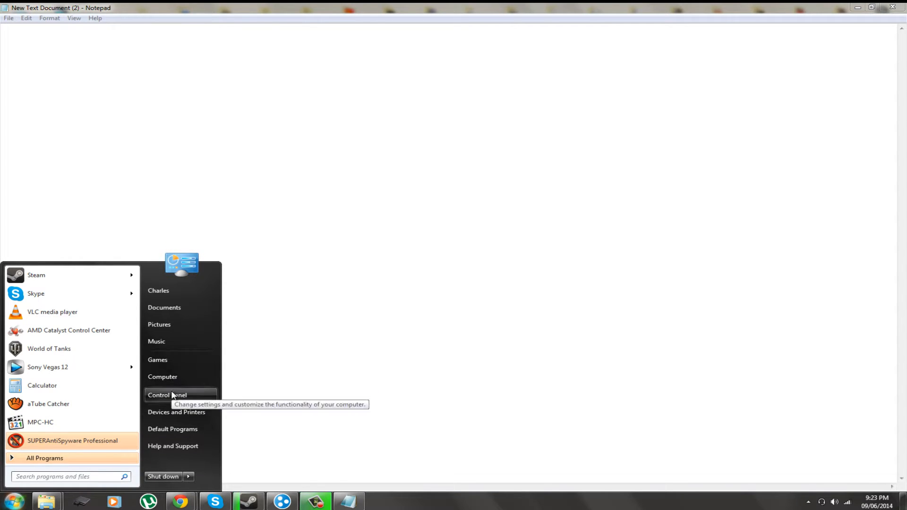
Enter Control Panel and settle its View by setting on Category
left_click(167, 395)
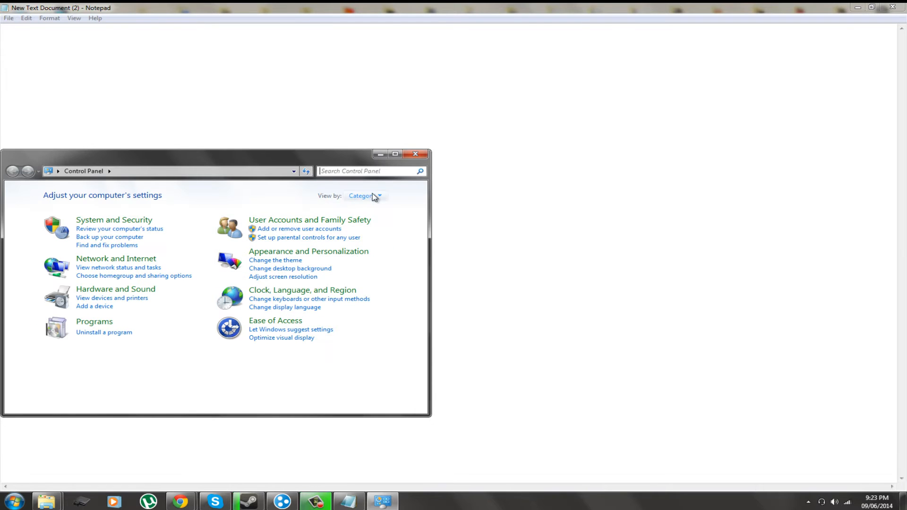
left_click(363, 195)
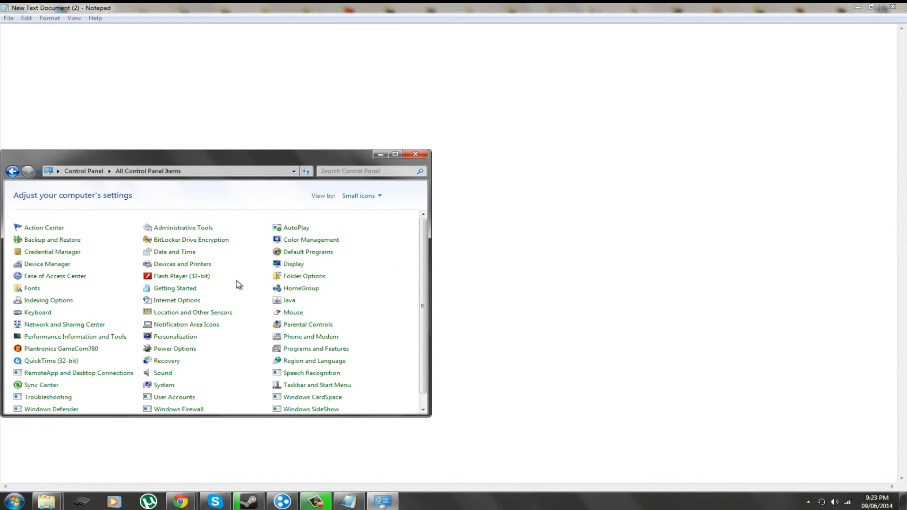
left_click(360, 195)
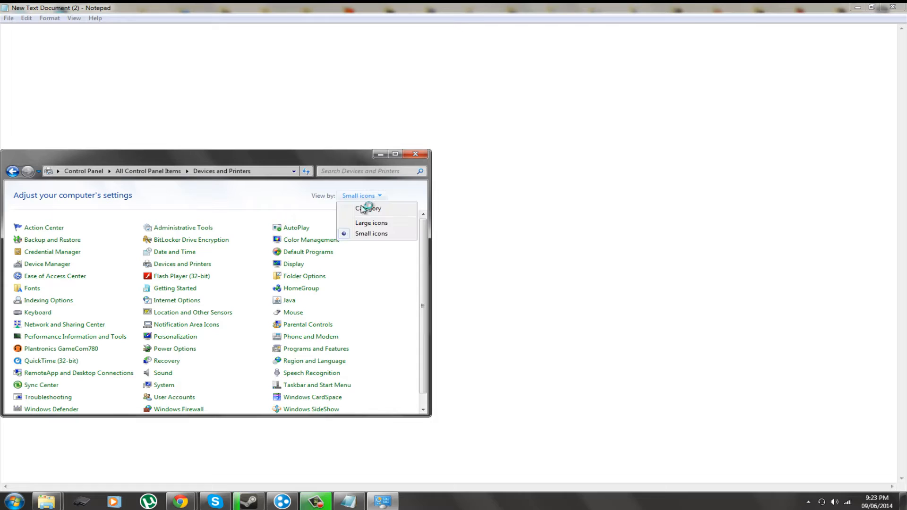
left_click(368, 208)
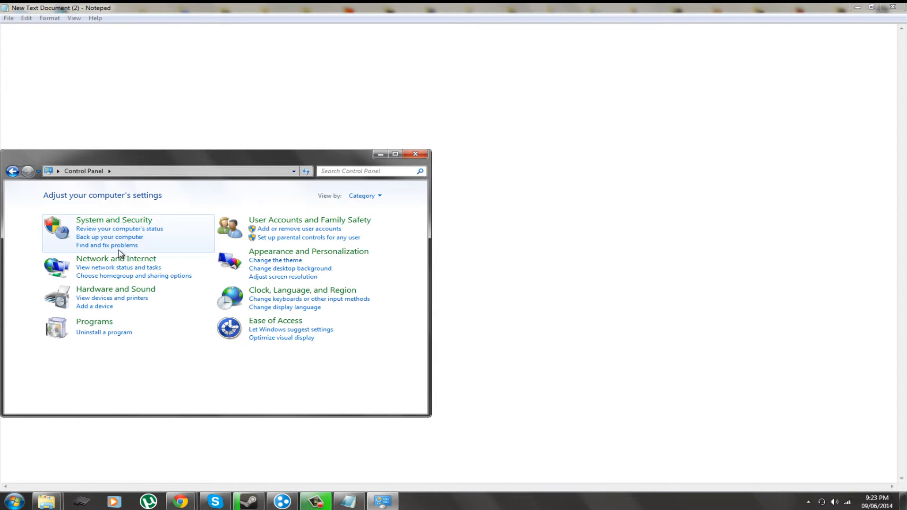
Navigate through Network and Internet into the Network and Sharing Center
left_click(115, 258)
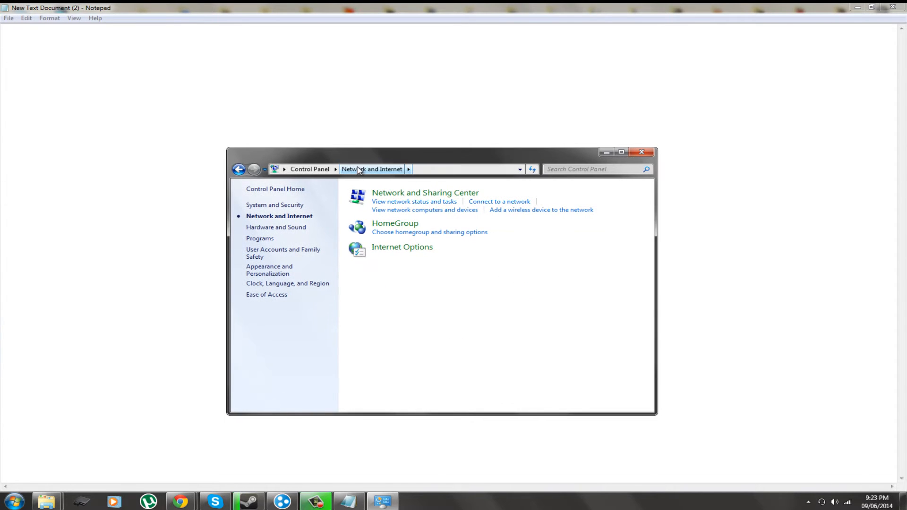
mouse_move(426, 192)
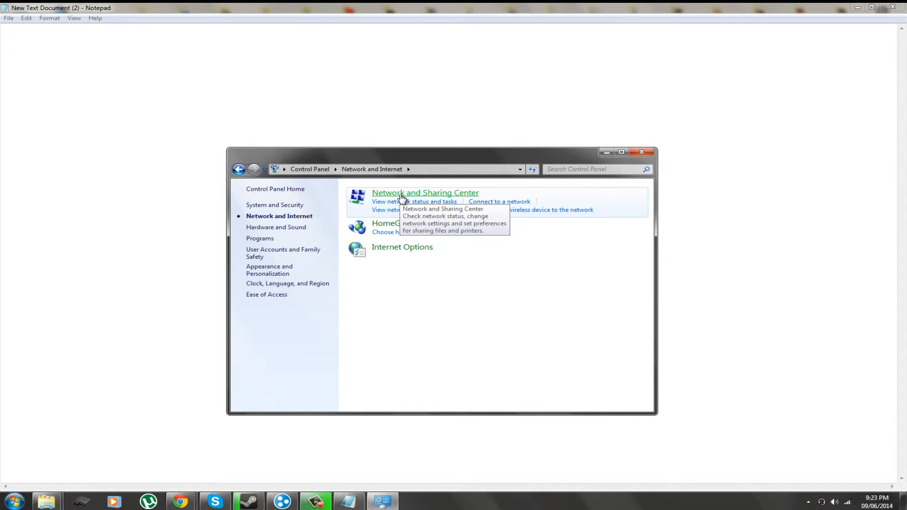
left_click(425, 193)
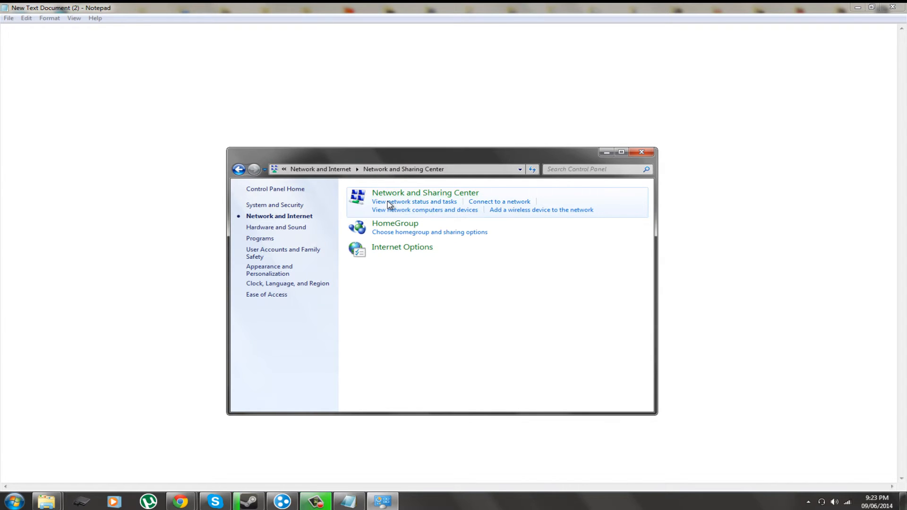
left_click(412, 202)
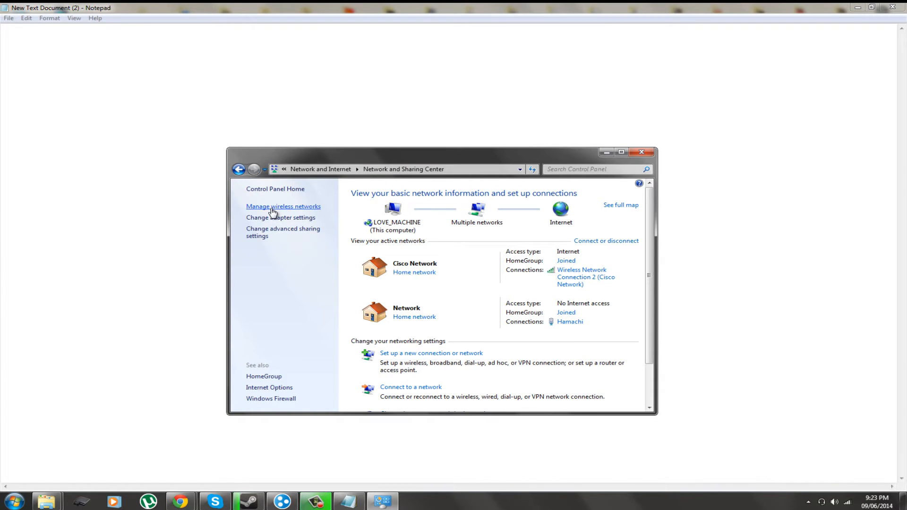
Show the Network Connections list and select Wireless Network Connection 2
left_click(279, 218)
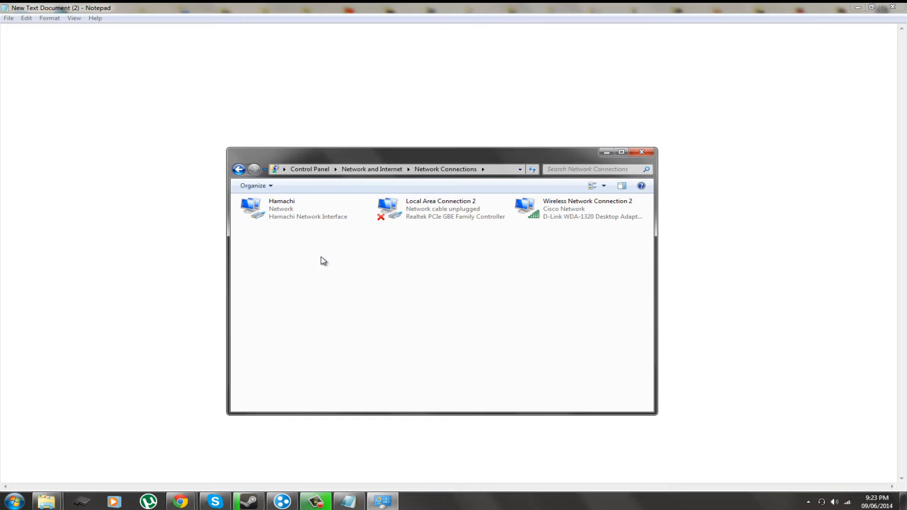
left_click(578, 208)
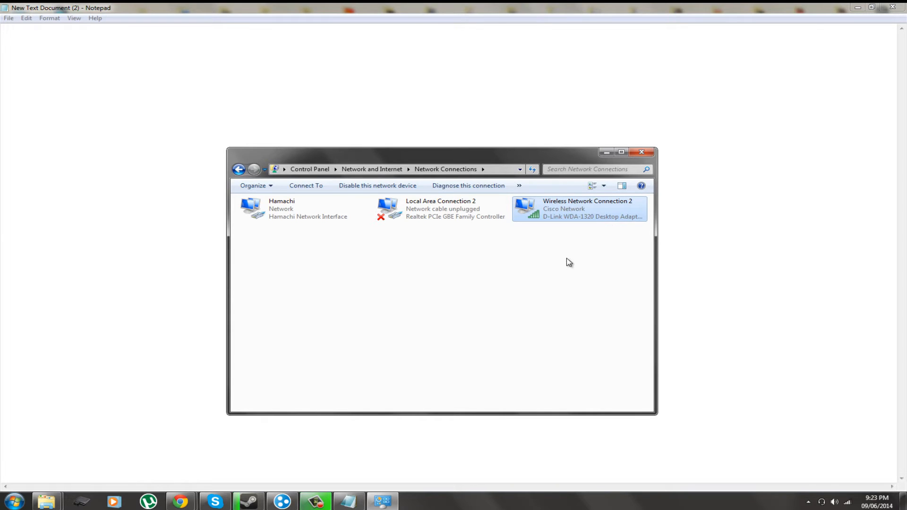
mouse_move(563, 211)
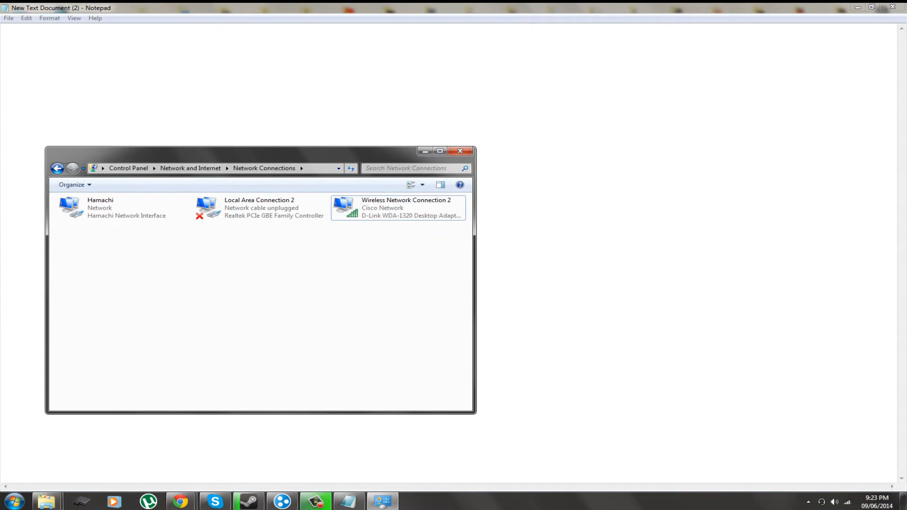
Launch a second Network and Sharing Center window from the tray network icon
left_click(847, 502)
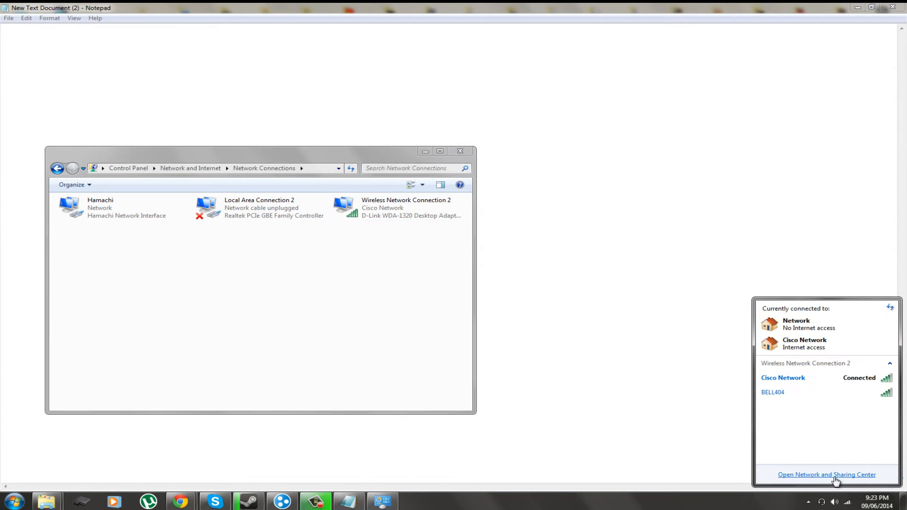
left_click(825, 475)
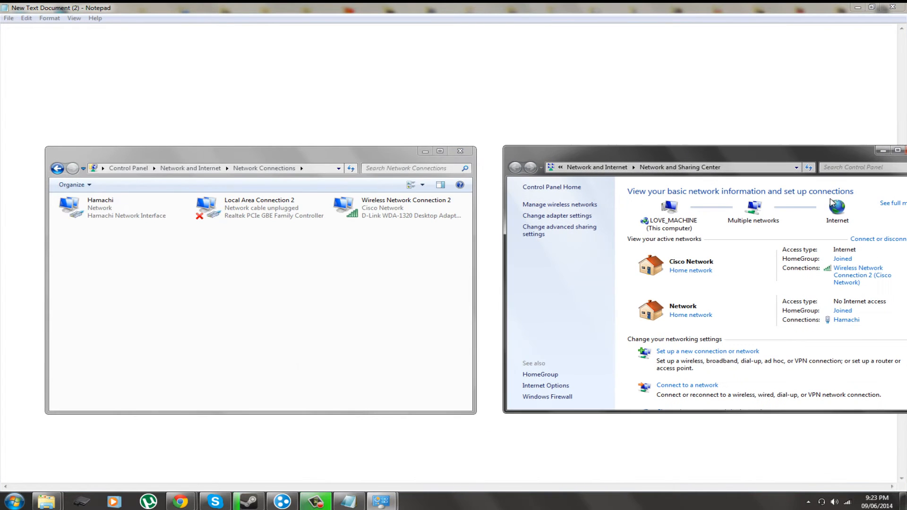
Show Wireless Network Connection 2's status and its current address details
double_click(406, 207)
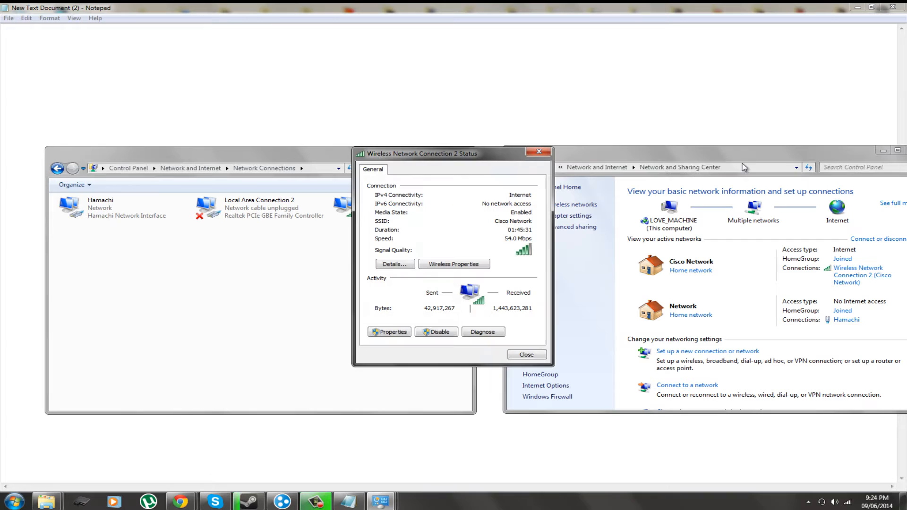
left_click(395, 264)
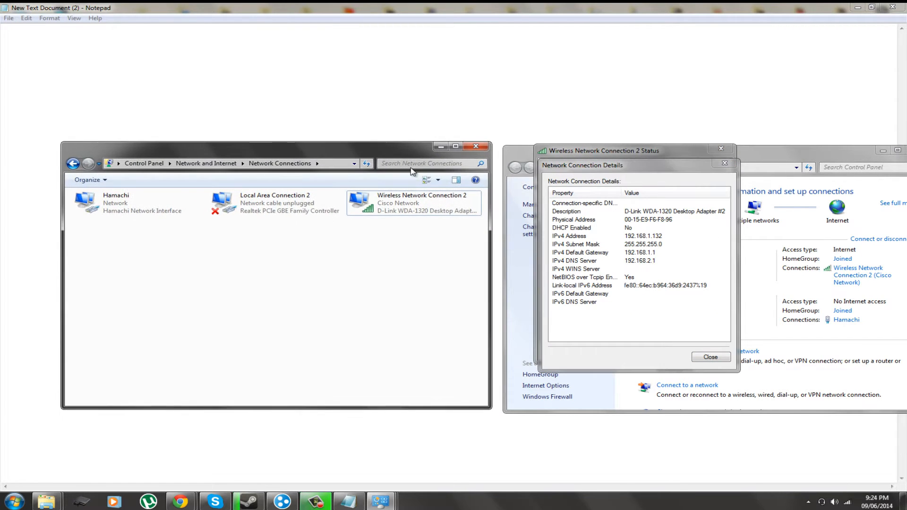
mouse_move(439, 217)
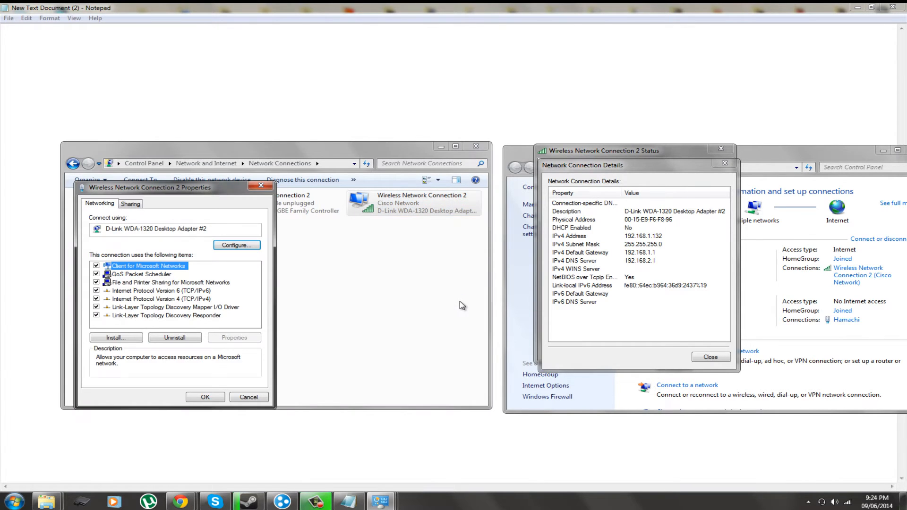
mouse_move(346, 202)
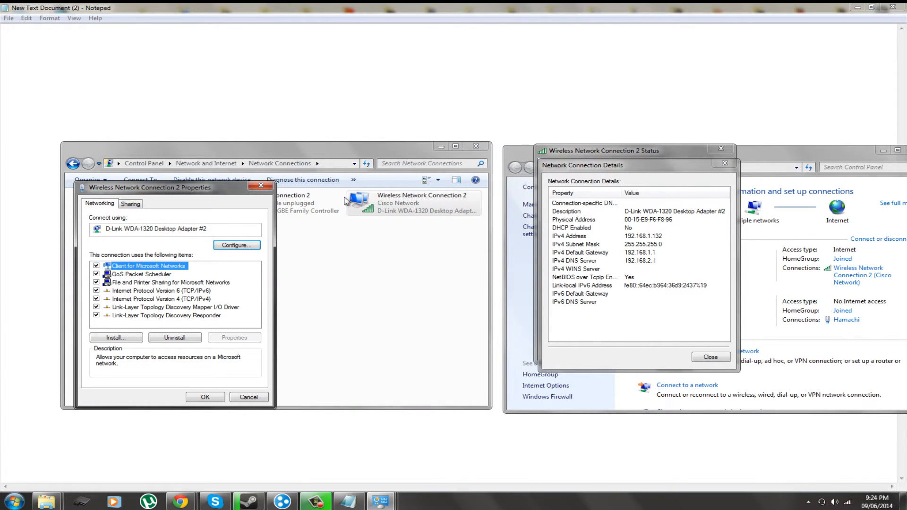
In the adapter's TCP/IPv4 properties, choose automatic IP address and automatic DNS server
left_click(161, 298)
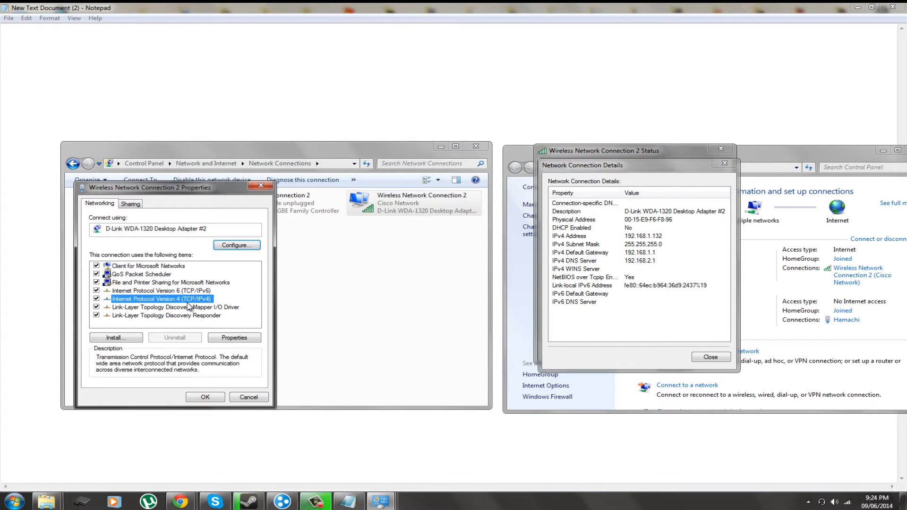
left_click(233, 337)
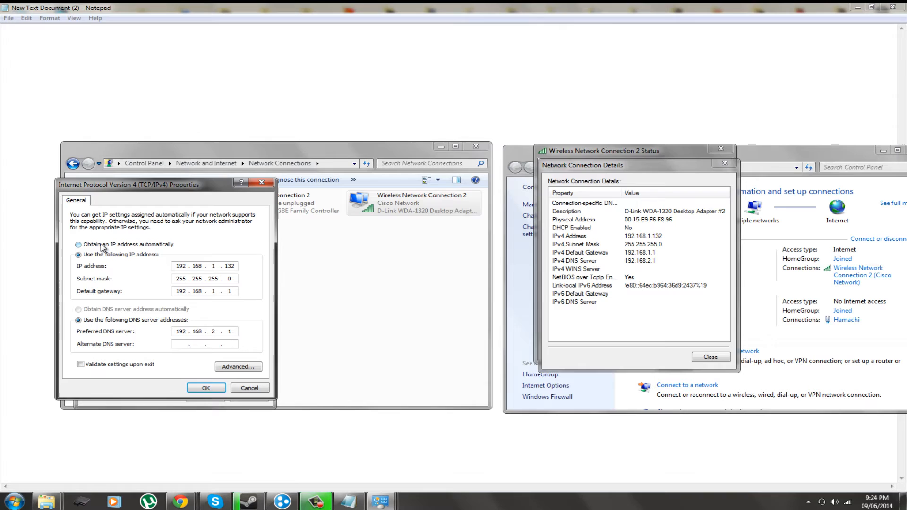
left_click(79, 244)
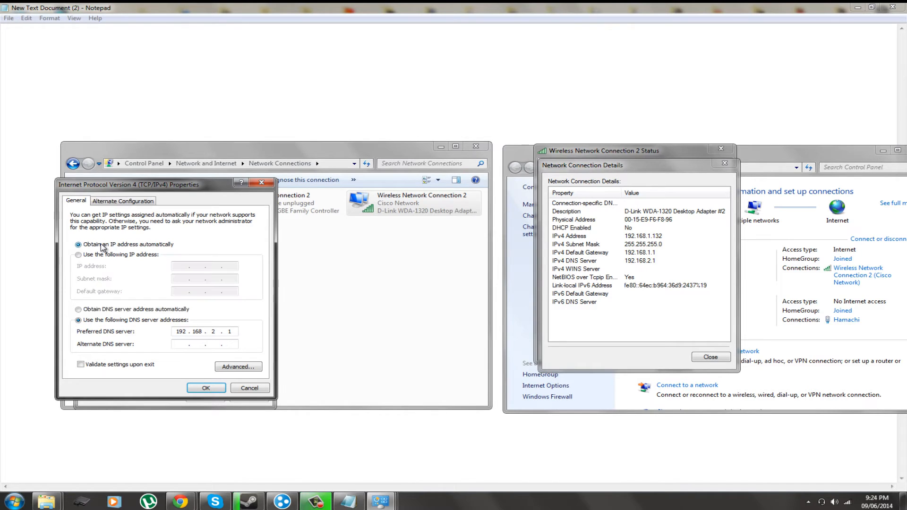
left_click(78, 310)
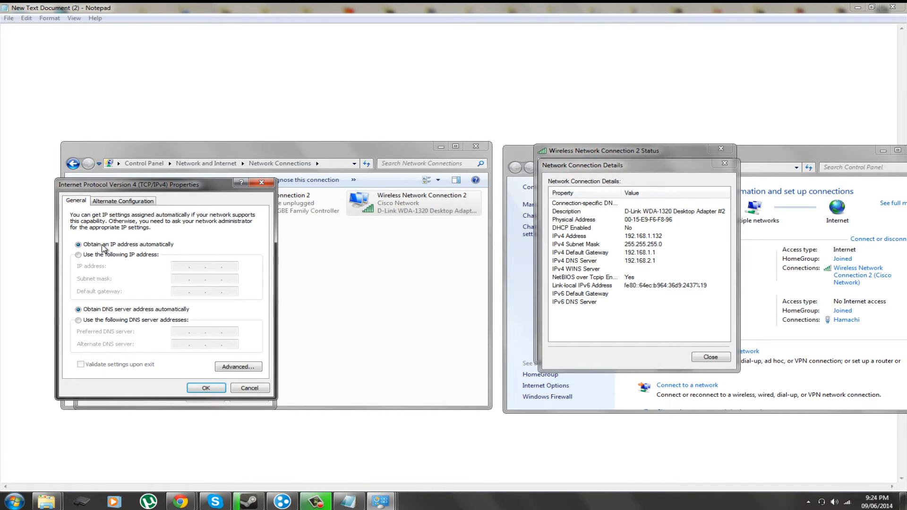
mouse_move(139, 313)
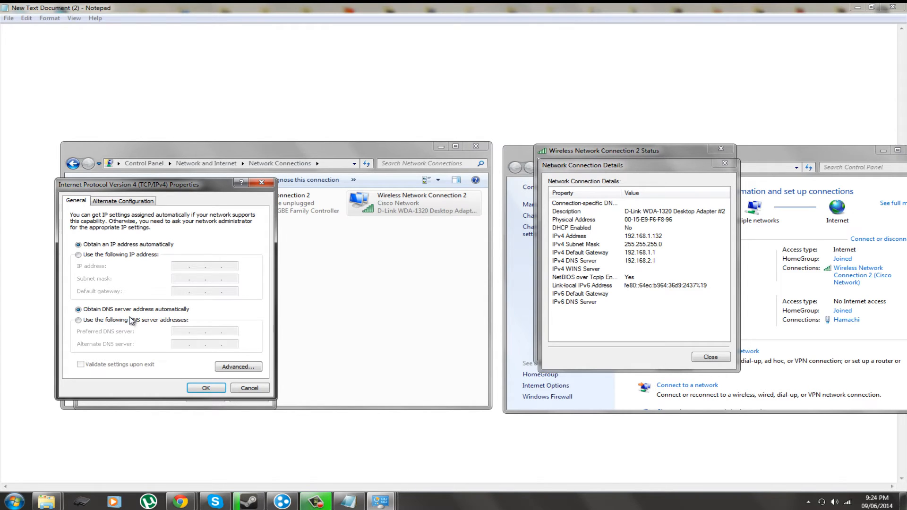
mouse_move(160, 296)
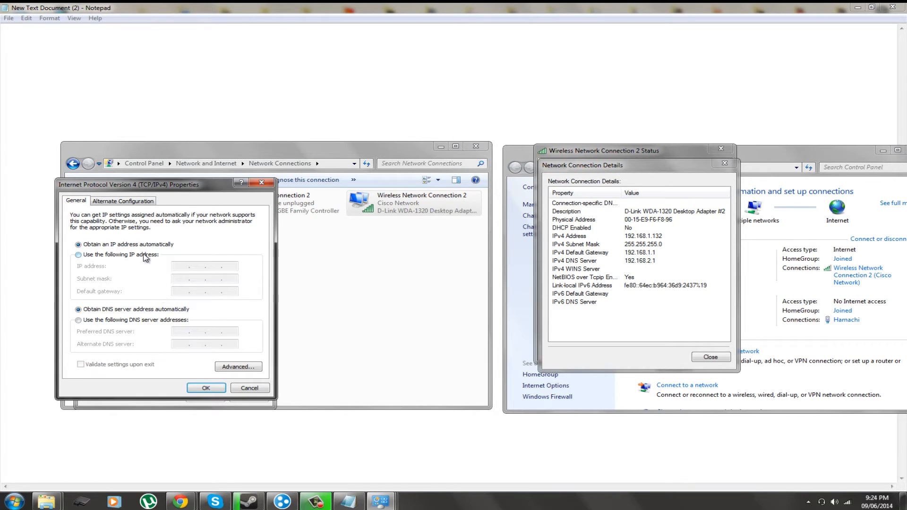
Enter static IP 192.168.1.132, mask 255.255.255.0, gateway 192.168.1.1 and preferred DNS 192.168.2.1
left_click(79, 254)
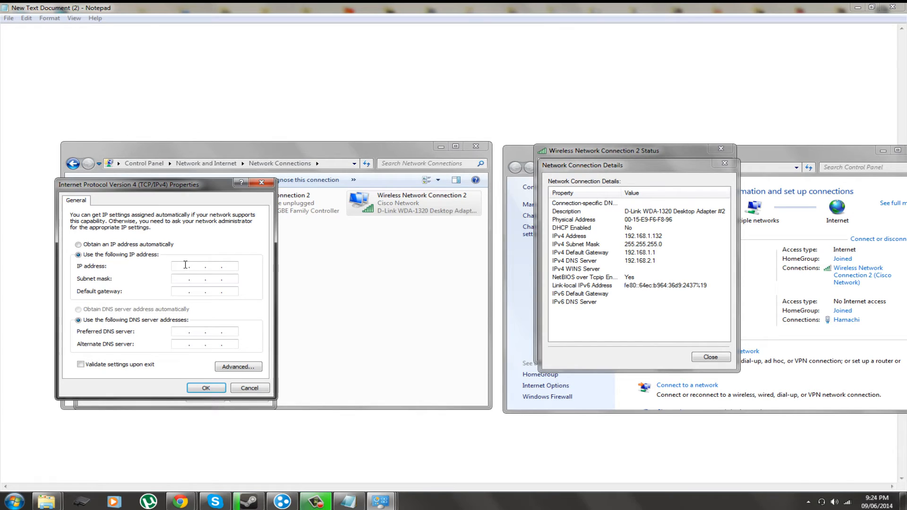
mouse_move(565, 240)
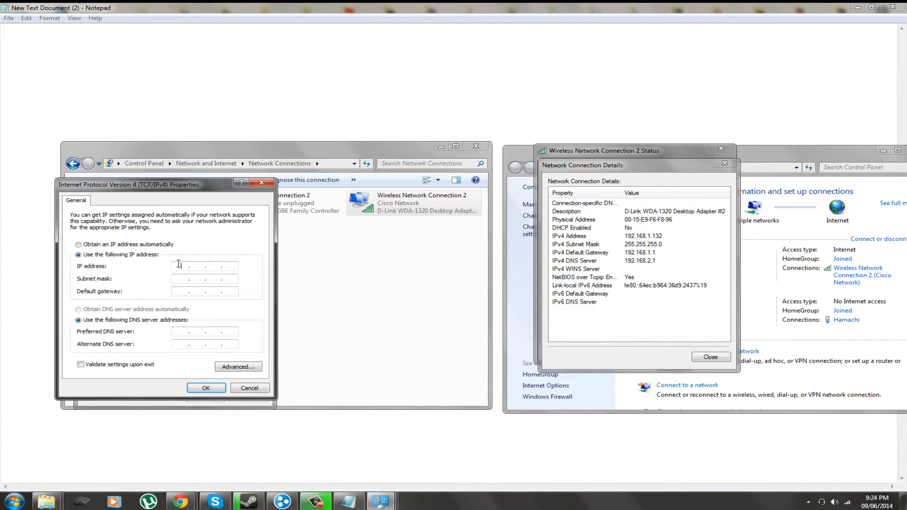
type("192.16")
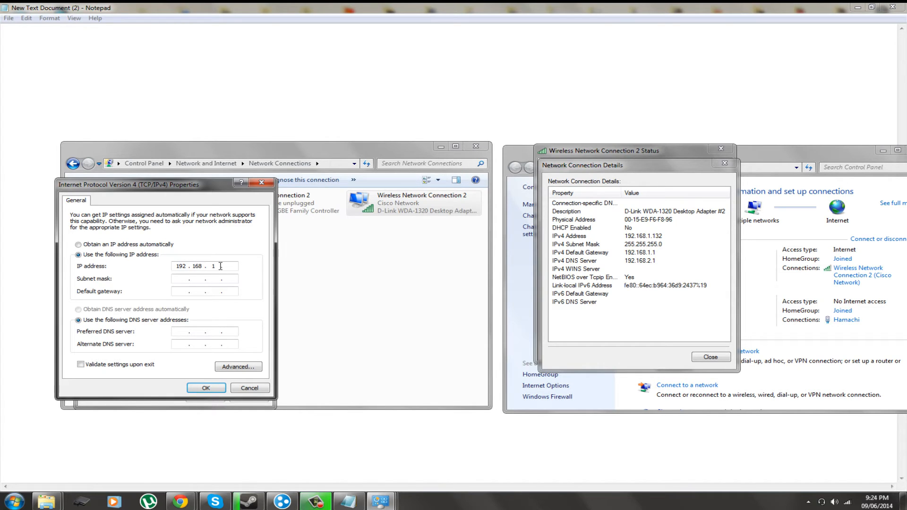
type("132")
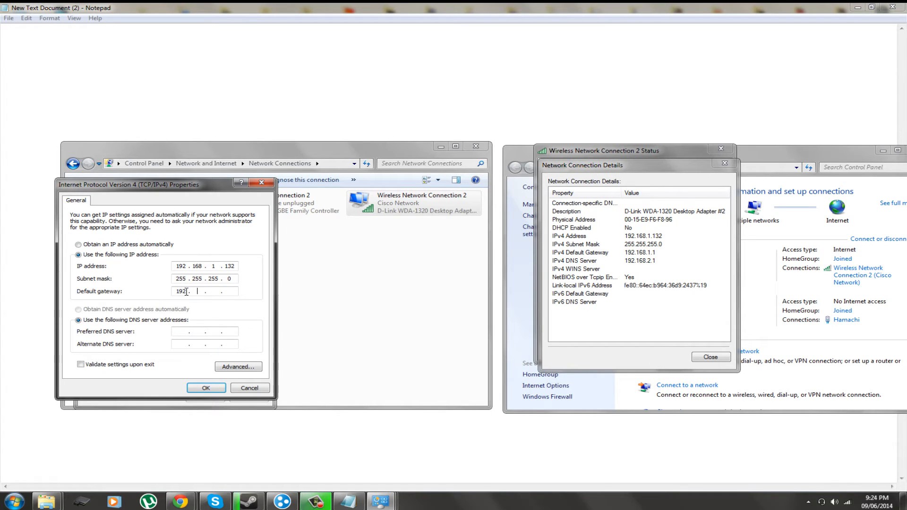
type("168")
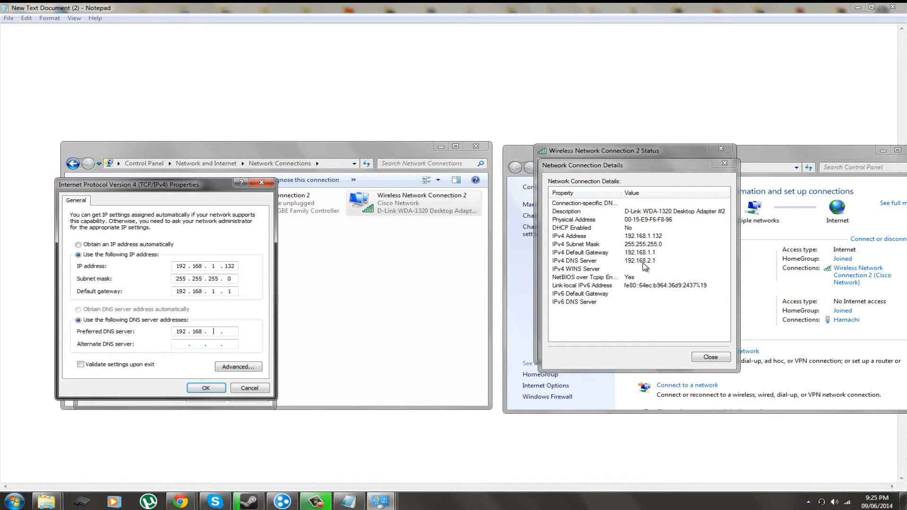
type("2")
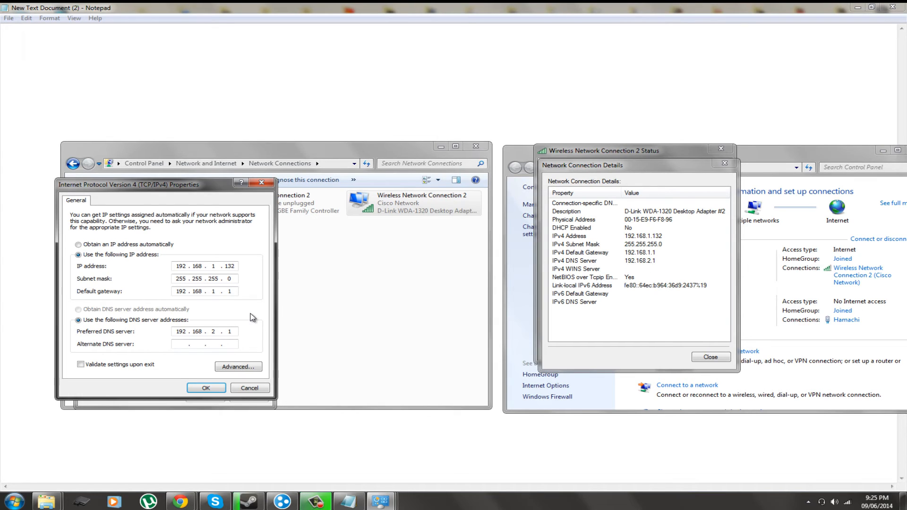
mouse_move(248, 317)
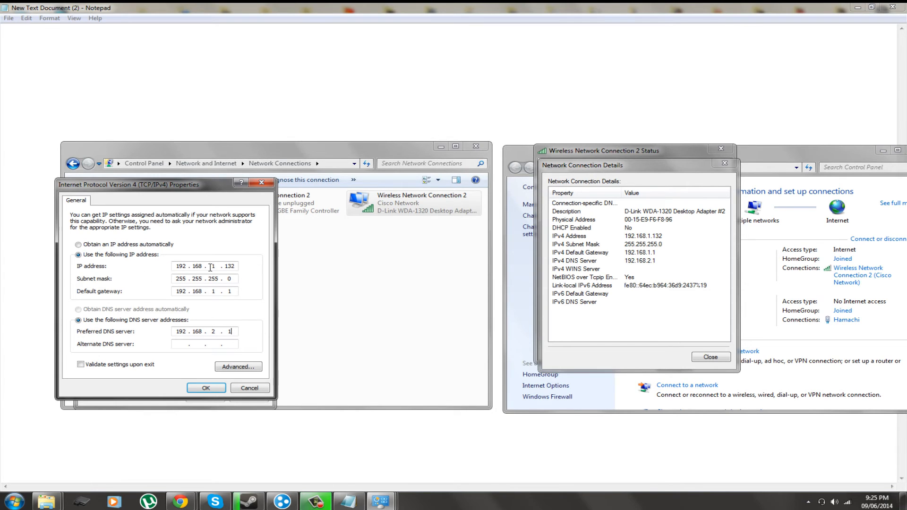
left_click(179, 291)
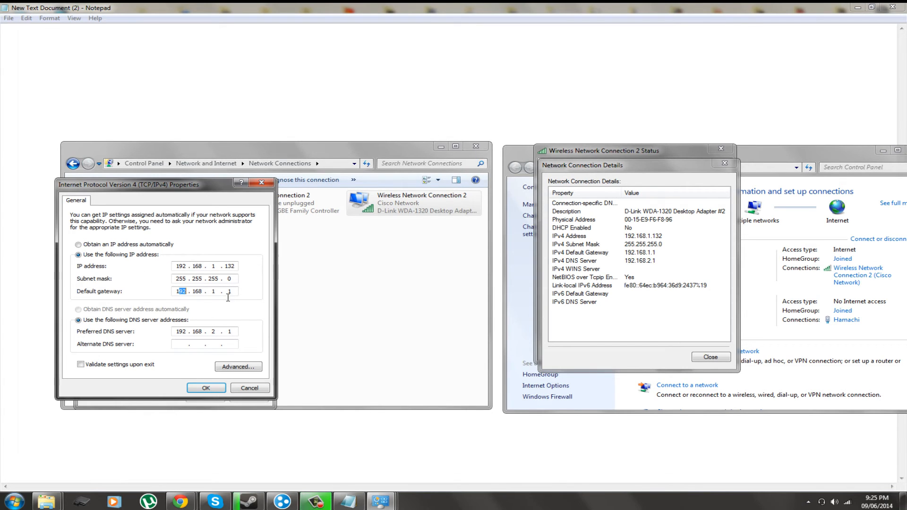
left_click(182, 332)
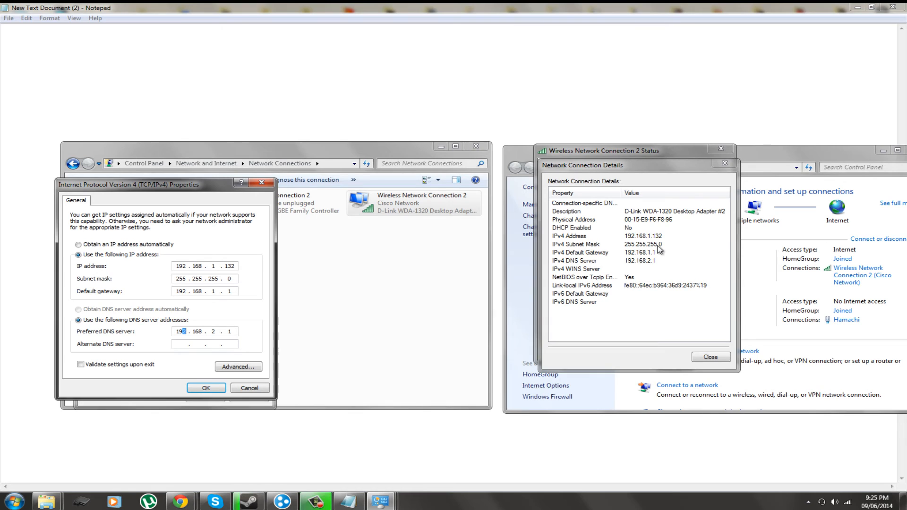
mouse_move(206, 293)
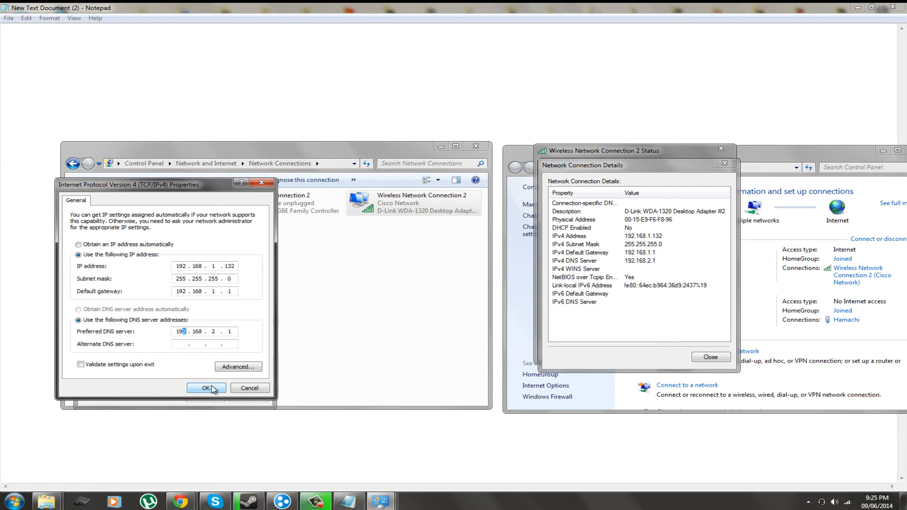
Confirm the IPv4 settings past the multiple-gateways warning, close the adapter properties, and keep the current colour scheme permanently
left_click(206, 387)
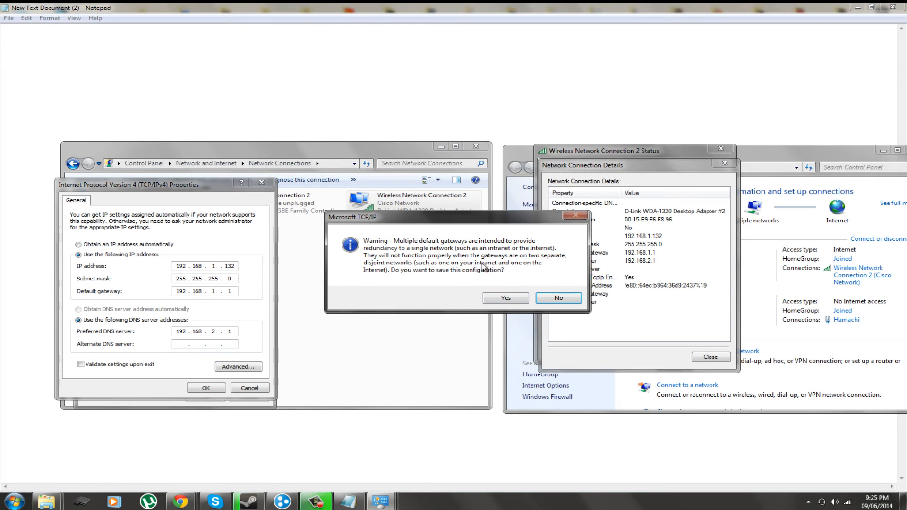
mouse_move(501, 282)
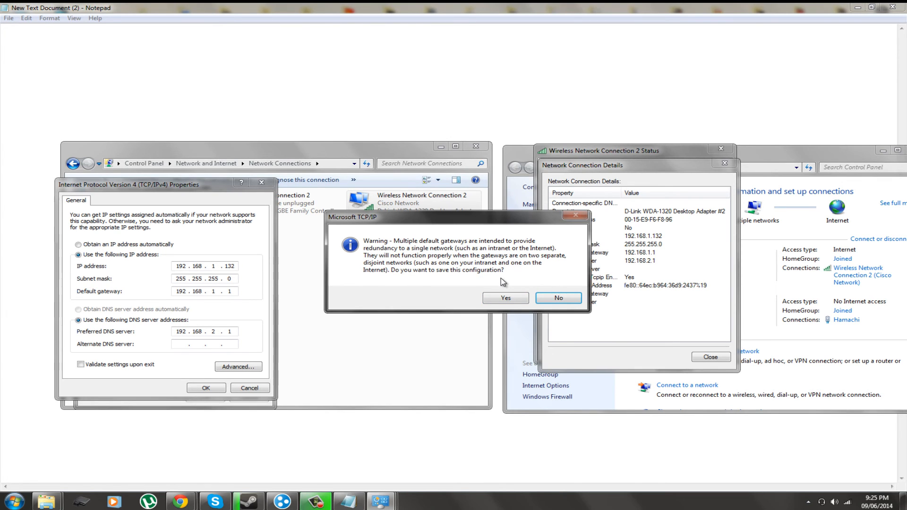
left_click(504, 298)
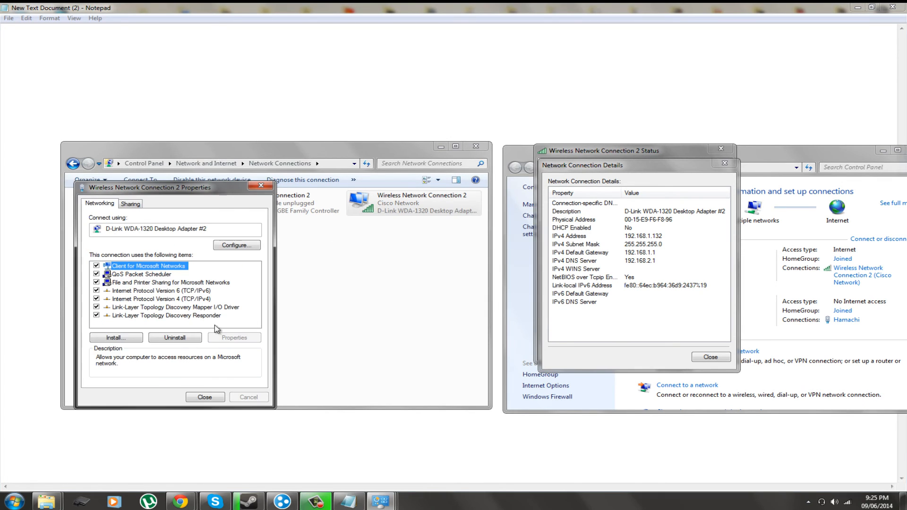
left_click(205, 397)
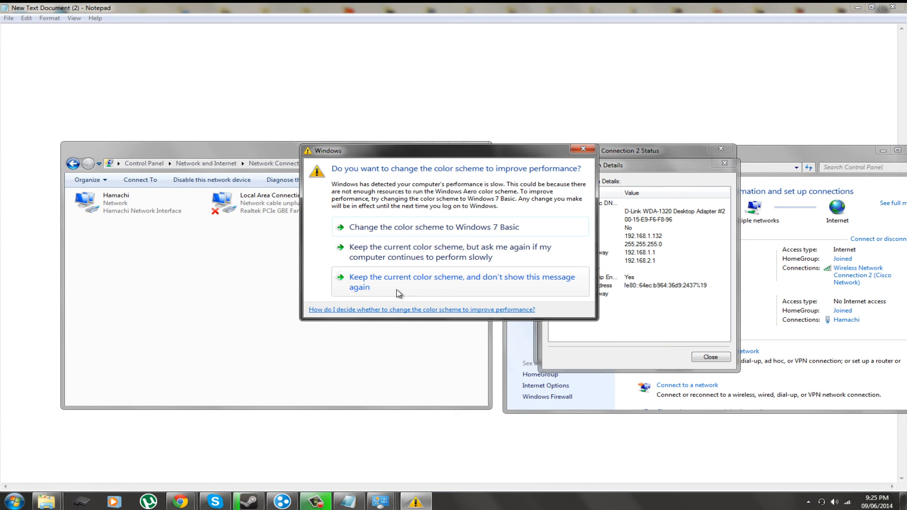
left_click(463, 282)
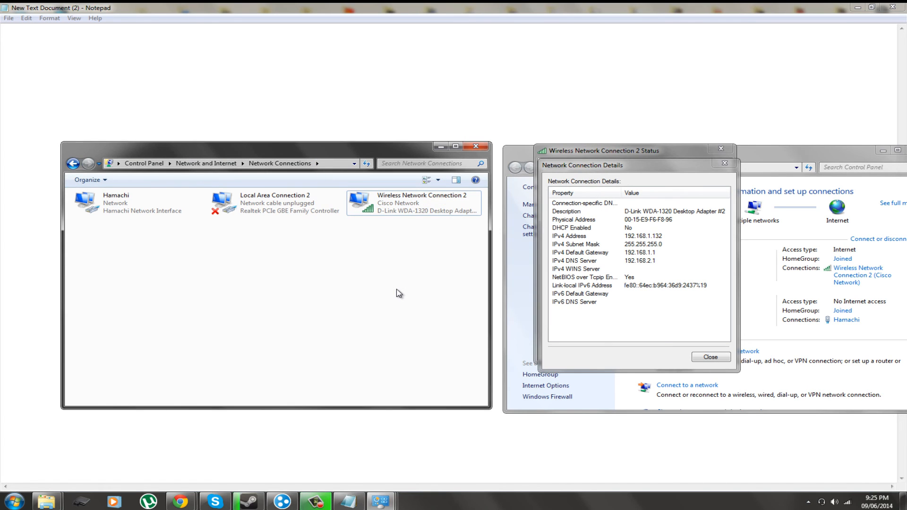